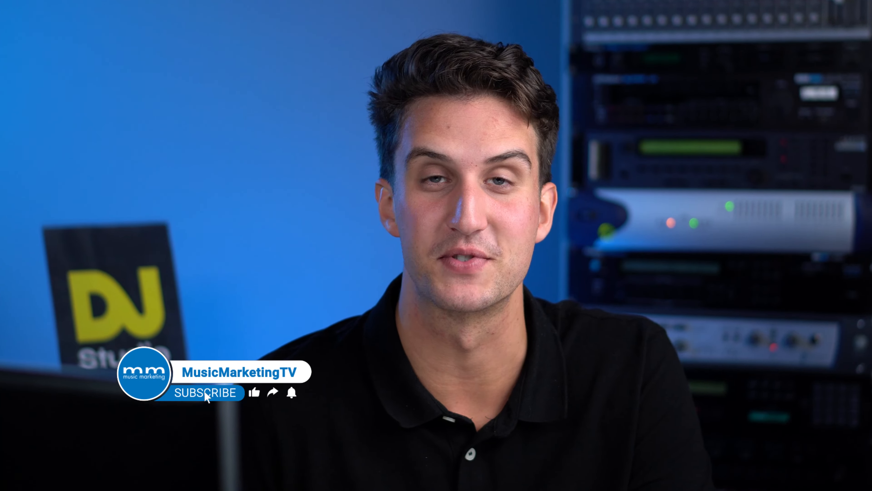
Scroll the DJ.Studio homepage down to the LoudLuxury testimonial and Mixtapes section.
left_click(205, 392)
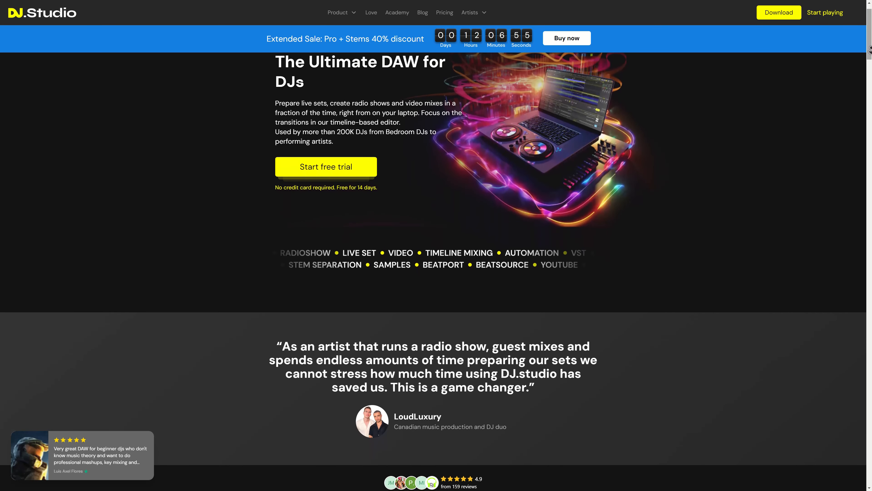
scroll("down", 3)
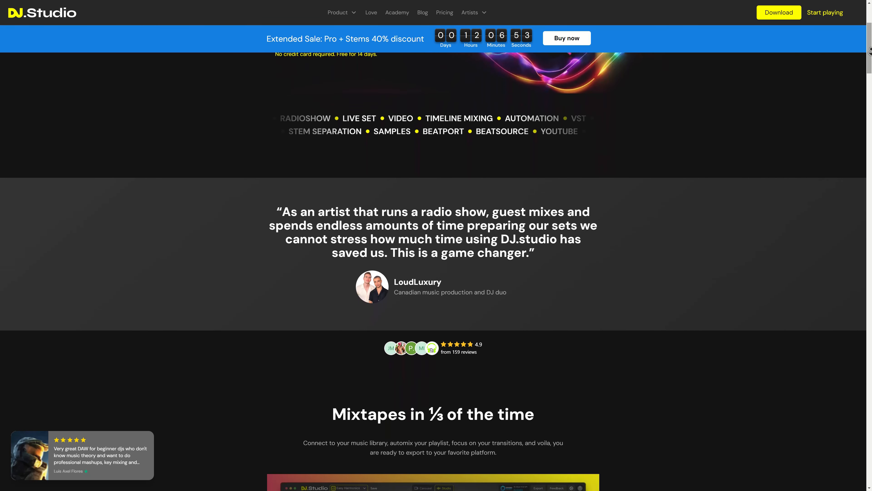